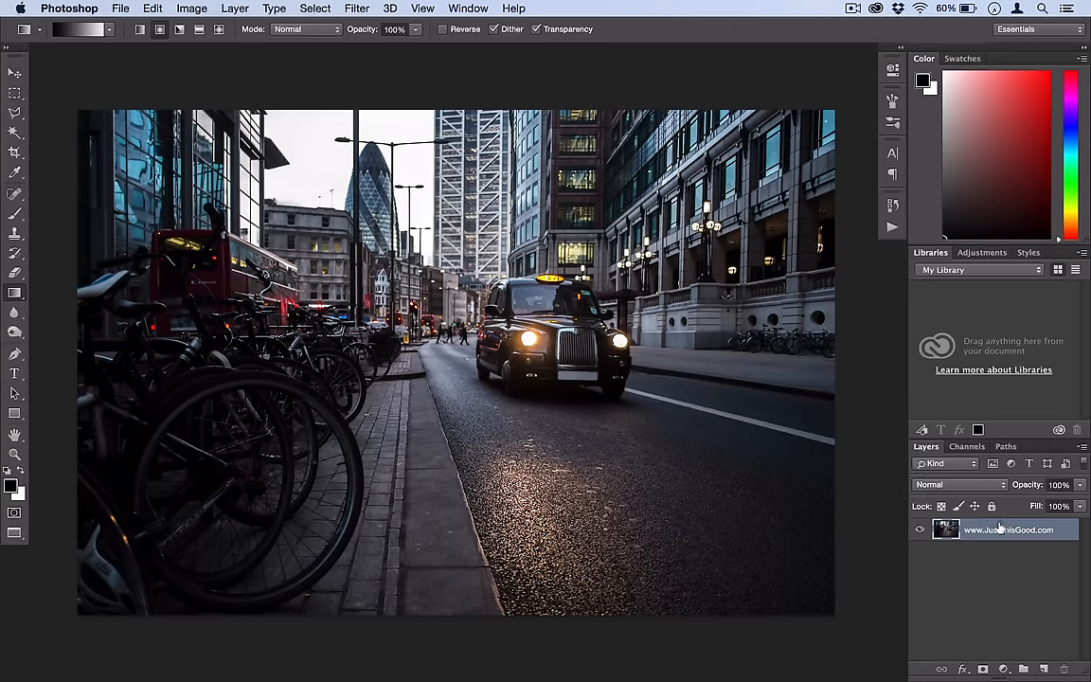
- Convert the street photo layer to a smart object from its right-click menu
right_click(1009, 529)
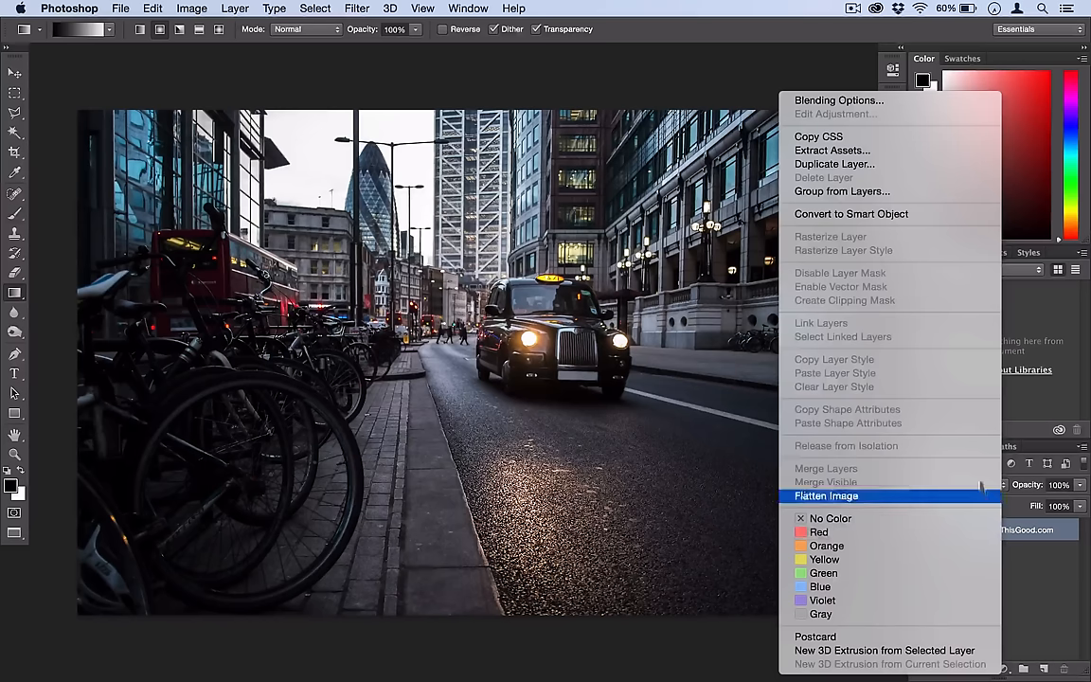
mouse_move(900, 243)
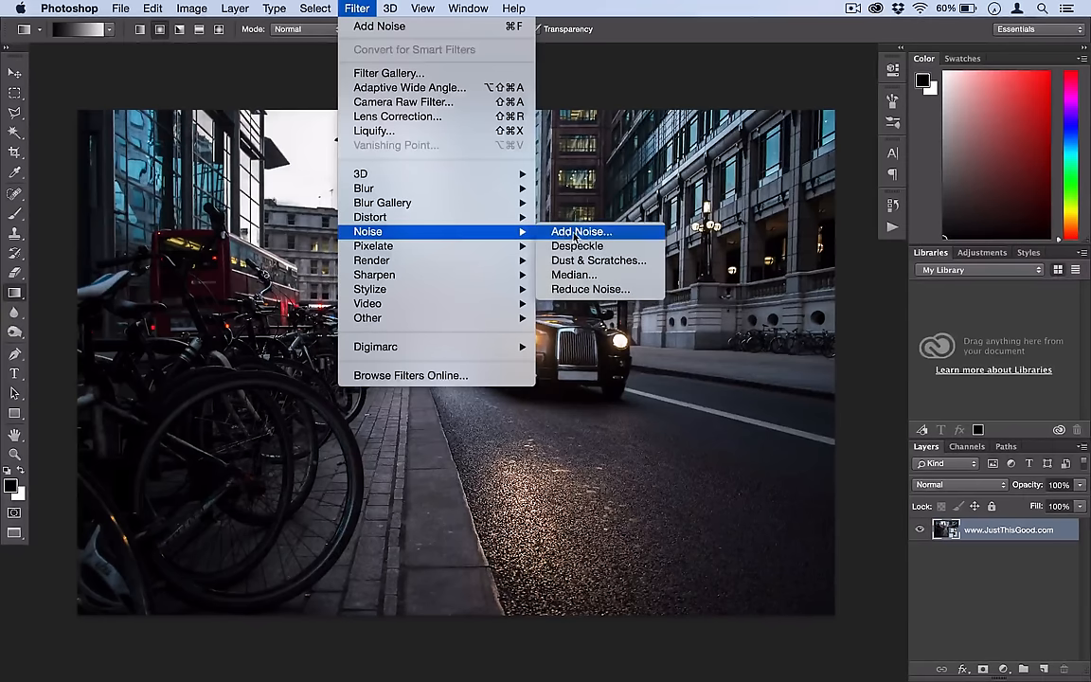
- Apply Add Noise at 5%, Uniform, Monochromatic as a smart filter
click(581, 231)
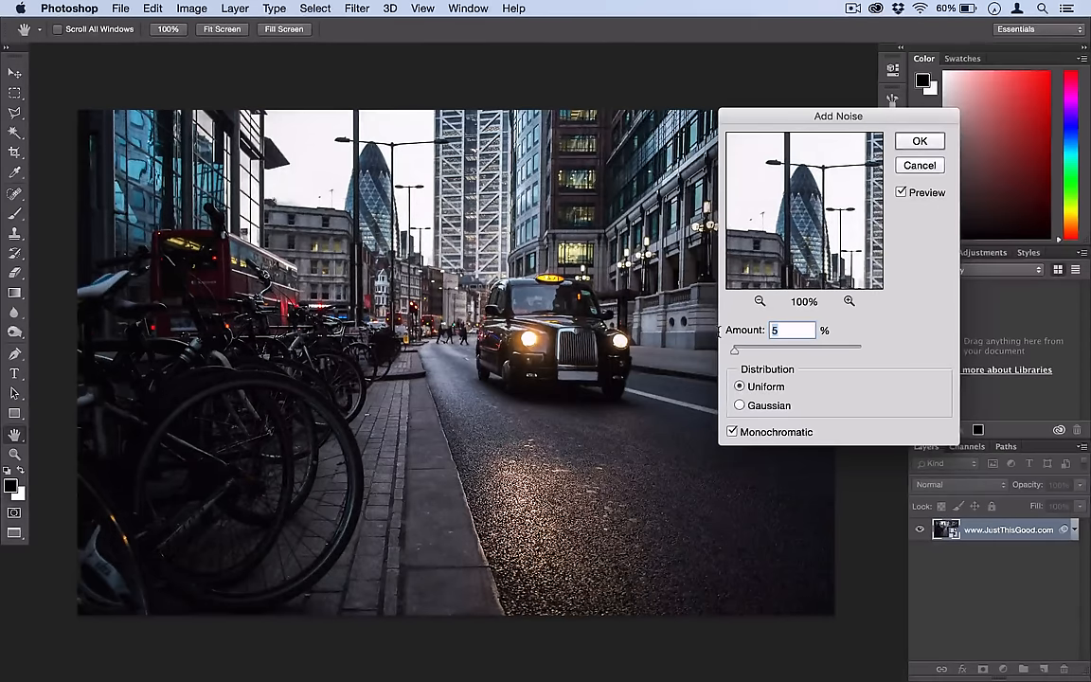
click(732, 432)
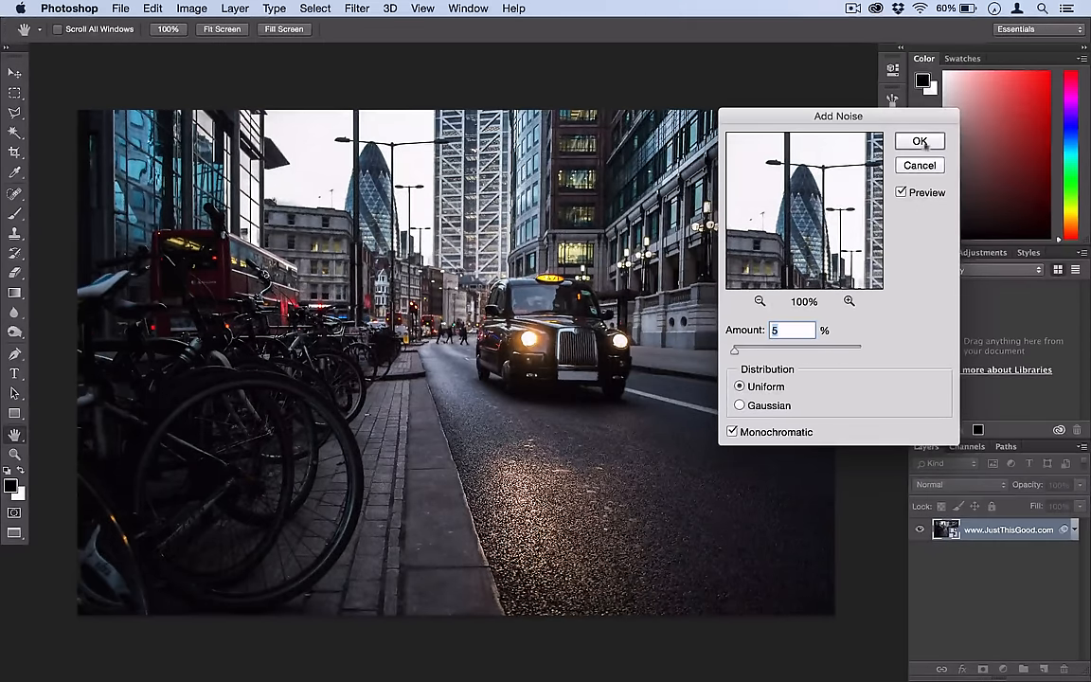
click(918, 140)
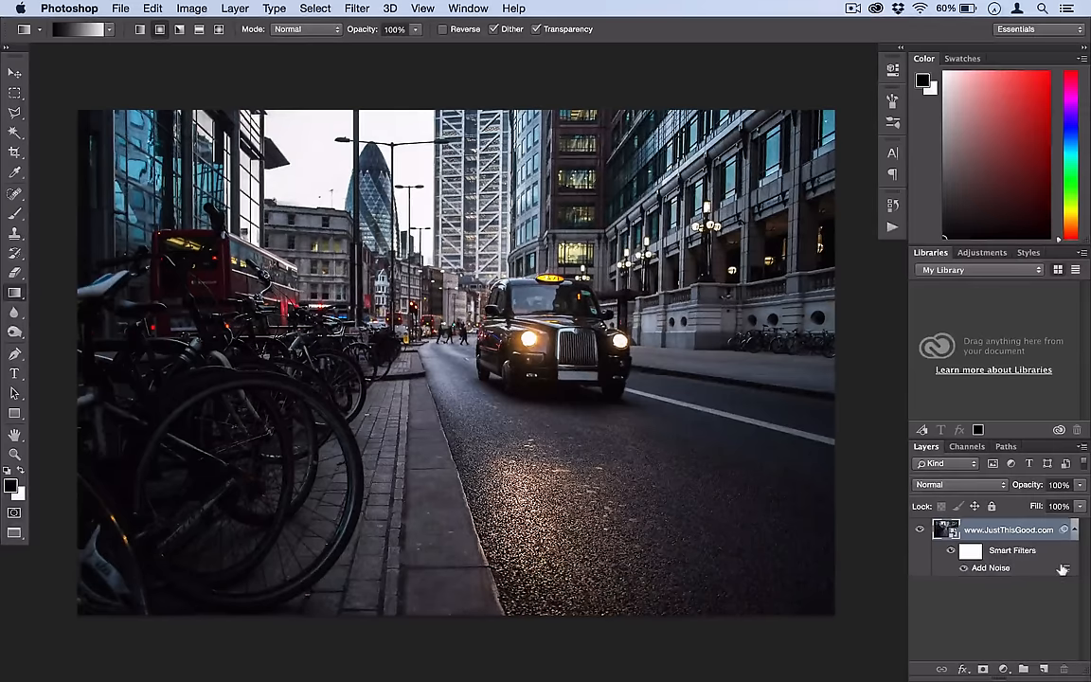
- Target the Add Noise filter mask and choose the Gradient tool with a black-to-white preset
click(950, 550)
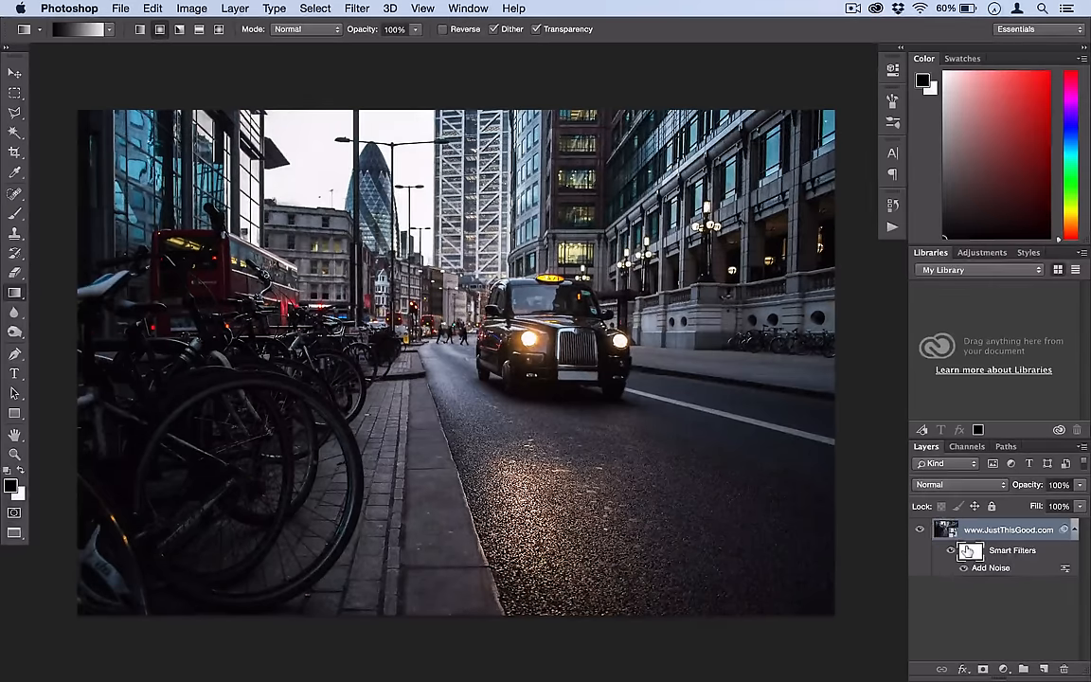
click(949, 551)
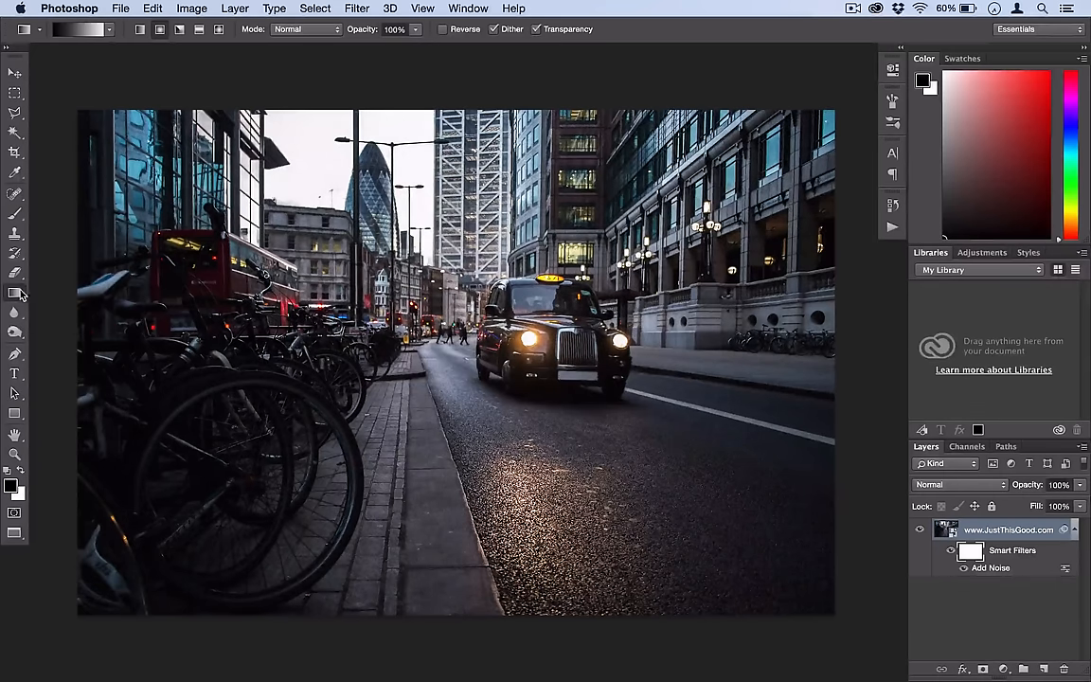
click(109, 29)
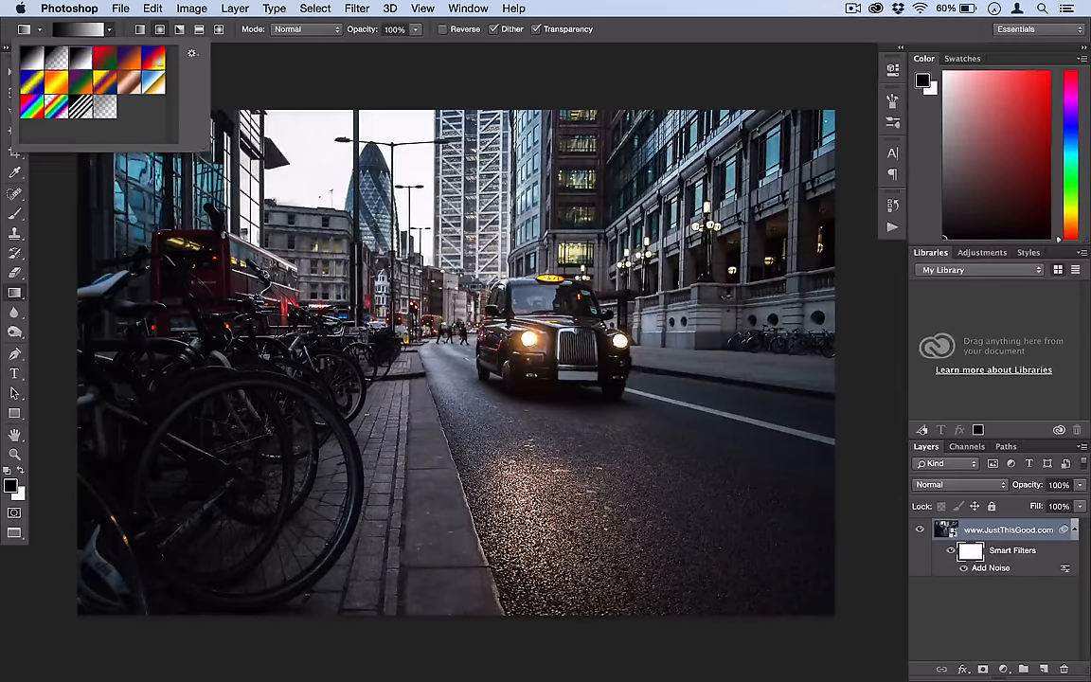
click(191, 53)
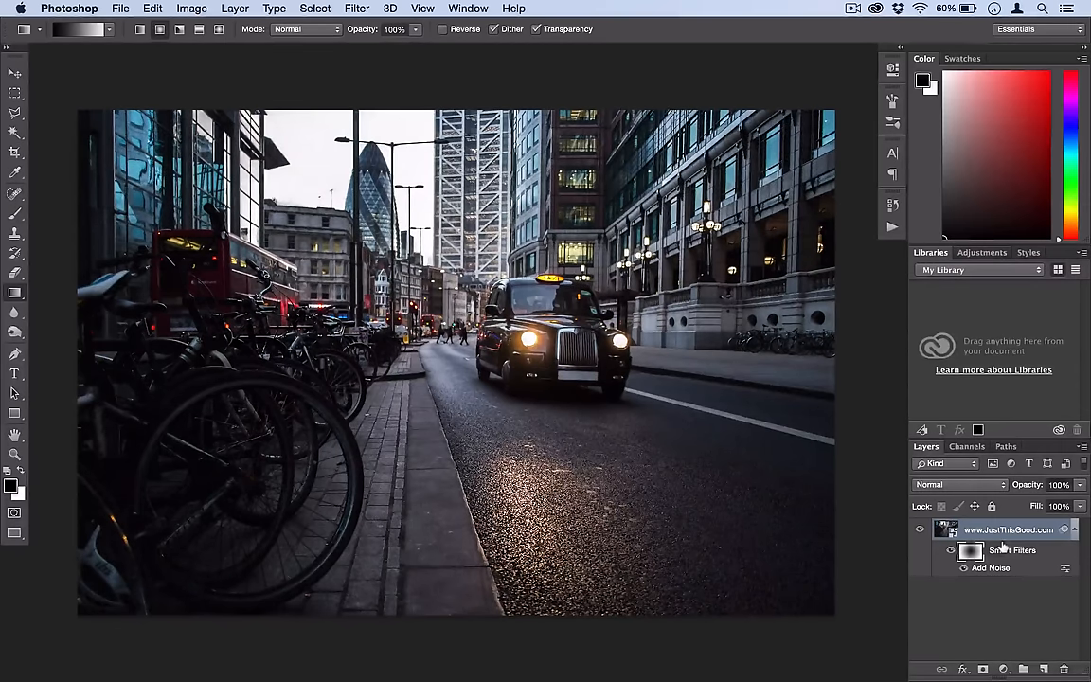
mouse_move(991, 567)
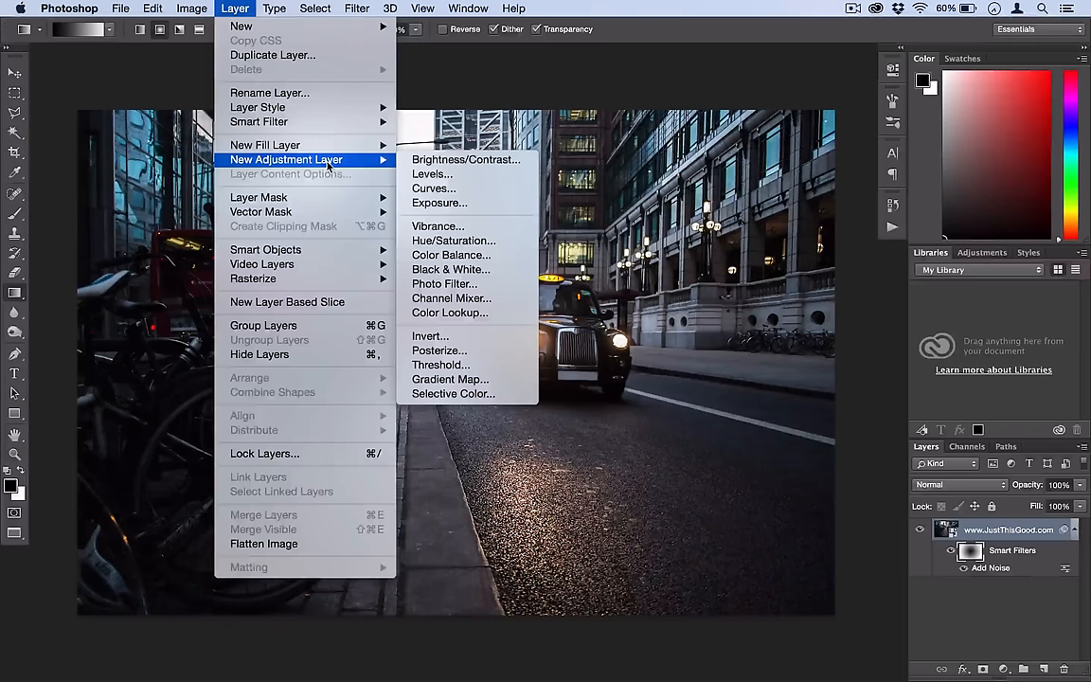
mouse_move(432, 175)
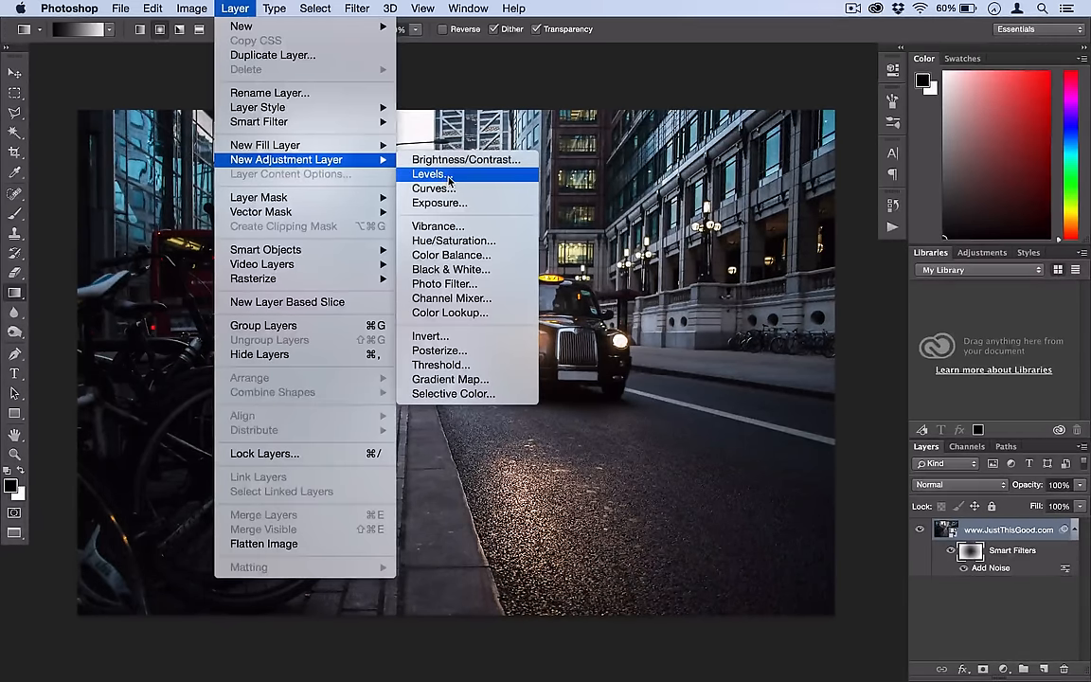
- Create a Levels 1 adjustment layer and raise the output black level to 15
click(429, 174)
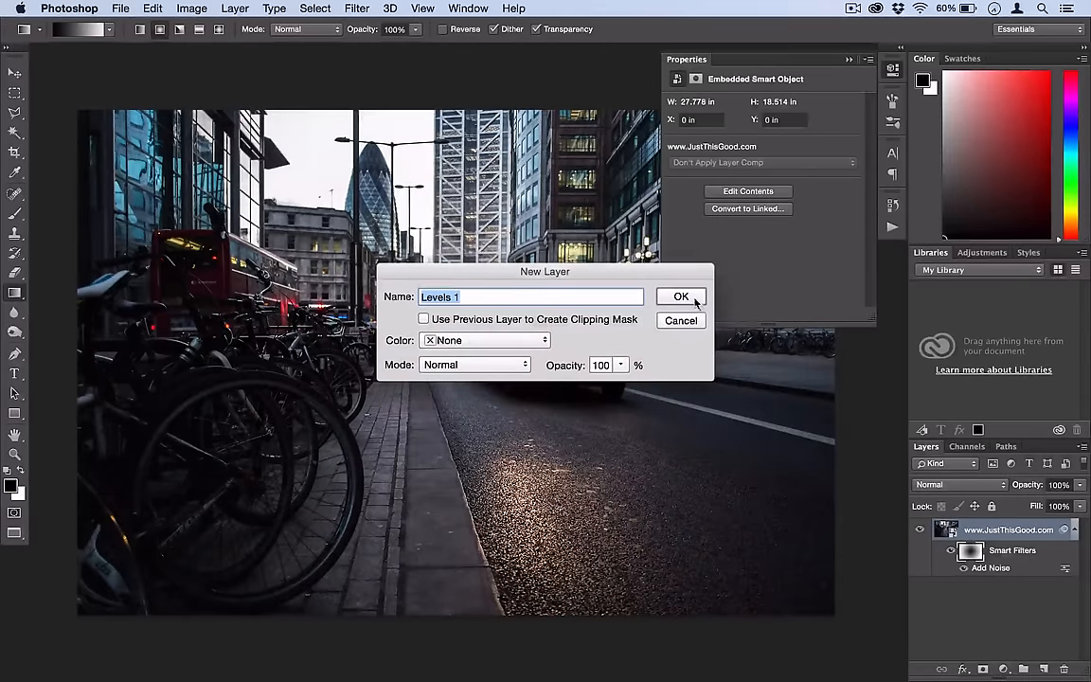
click(680, 296)
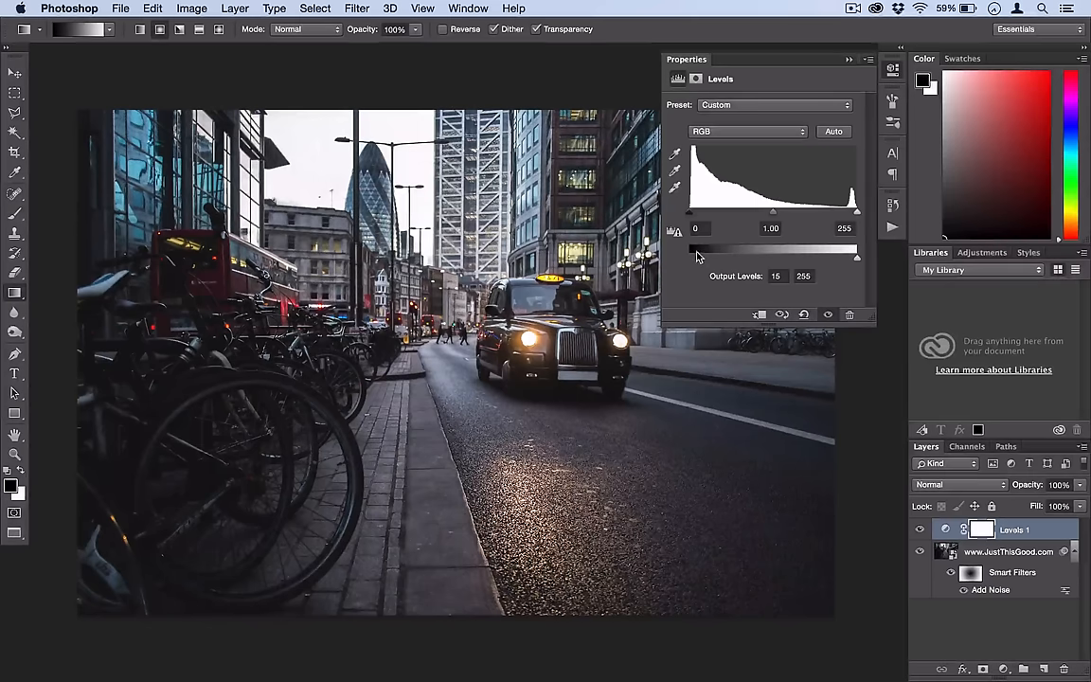
drag(697, 258, 857, 258)
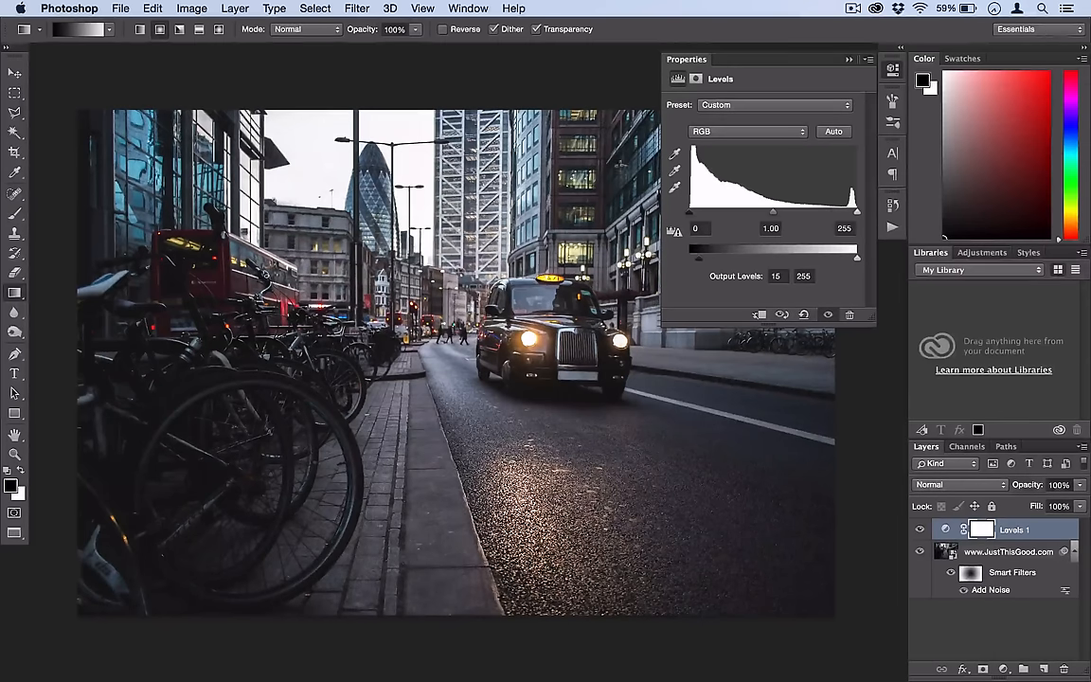
click(849, 59)
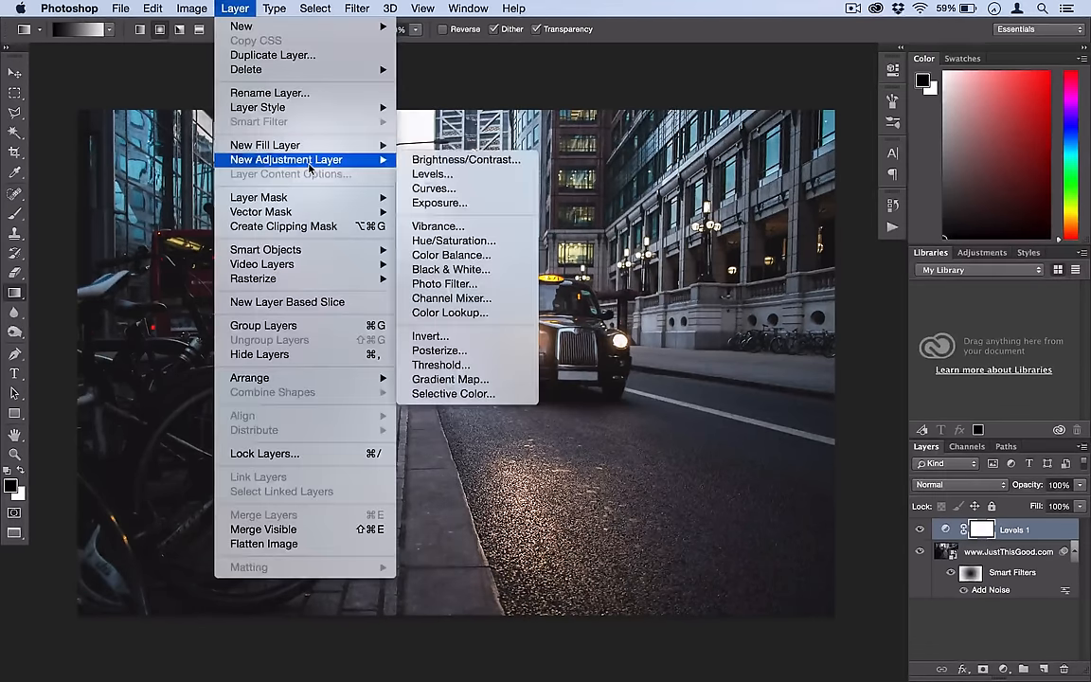
- Create a Curves 1 adjustment layer, then test an RGB curve point and return it to neutral
click(432, 187)
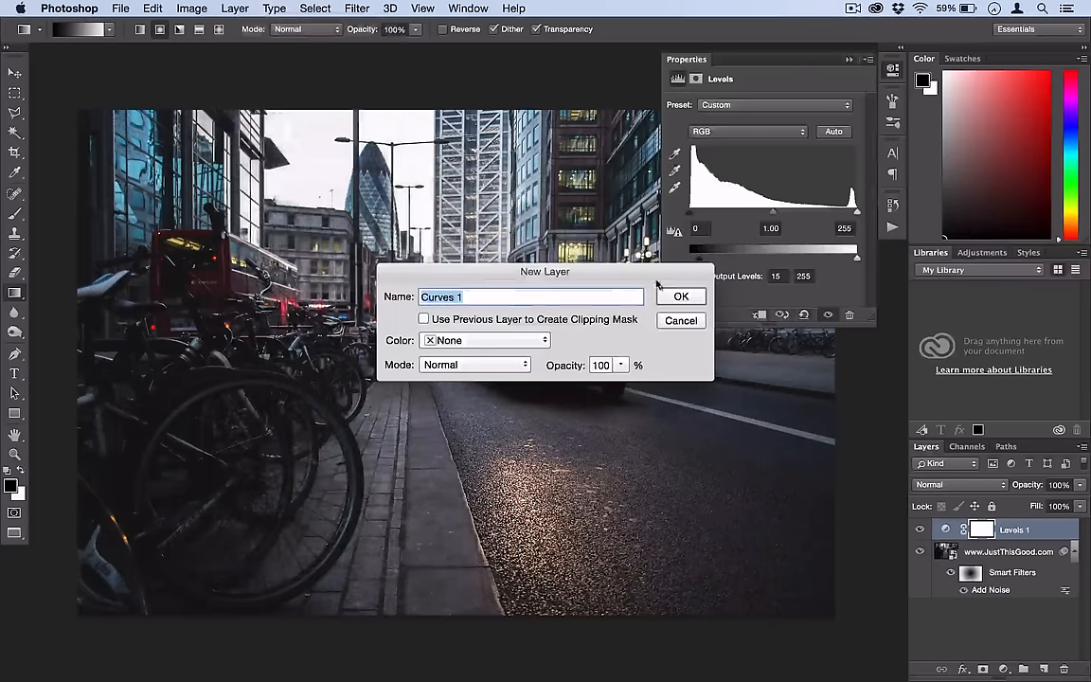
click(681, 297)
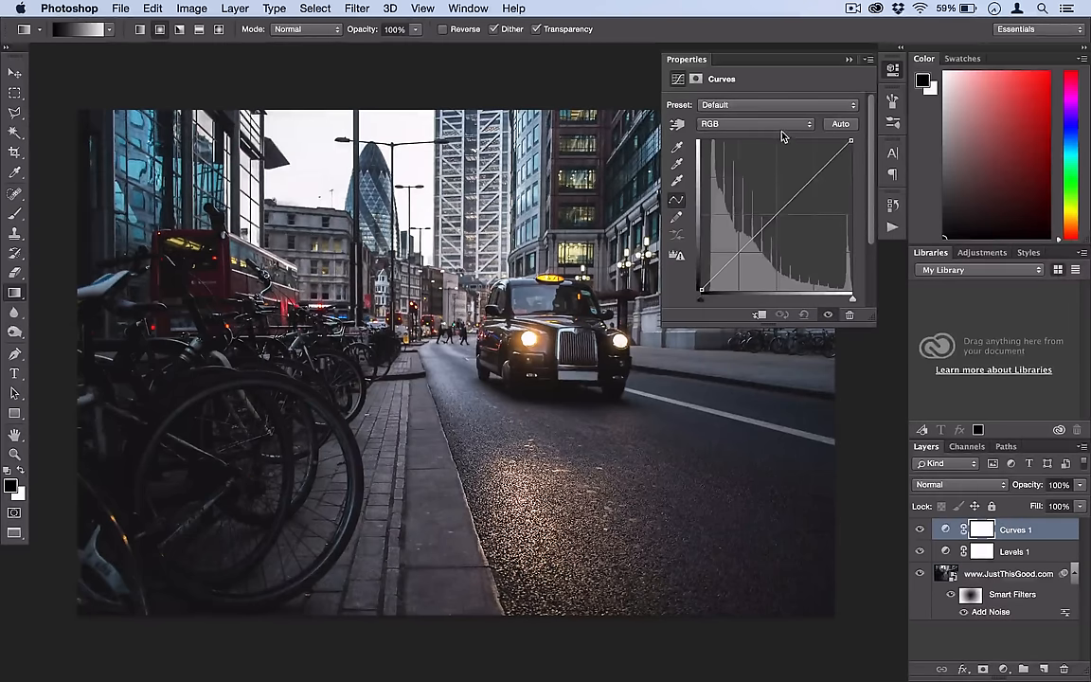
click(755, 123)
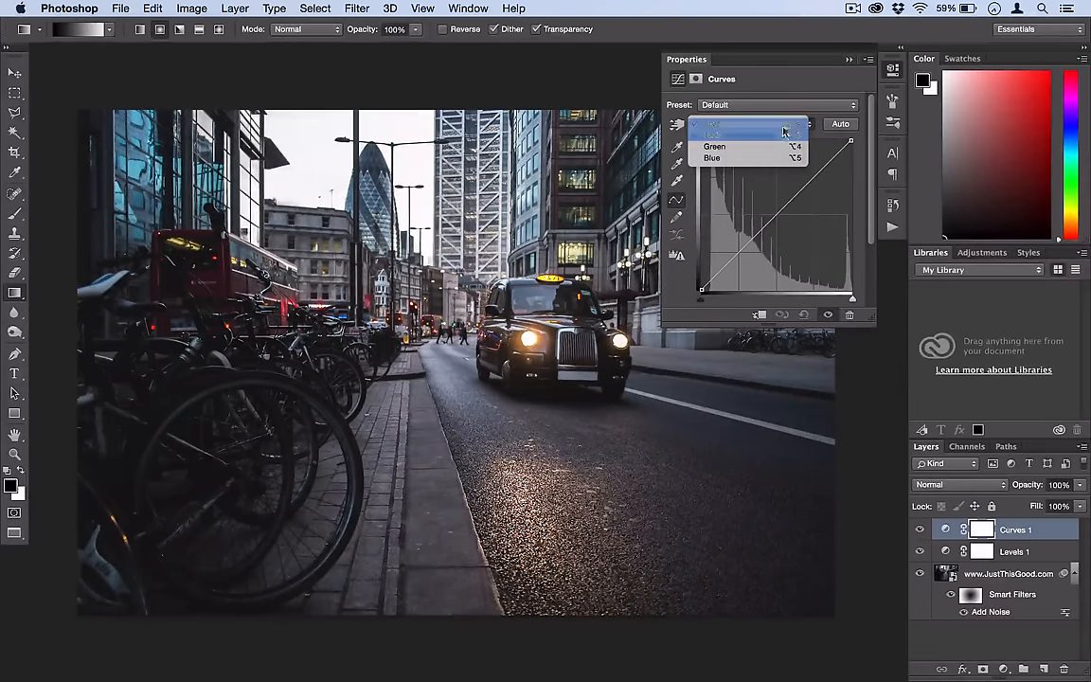
click(748, 124)
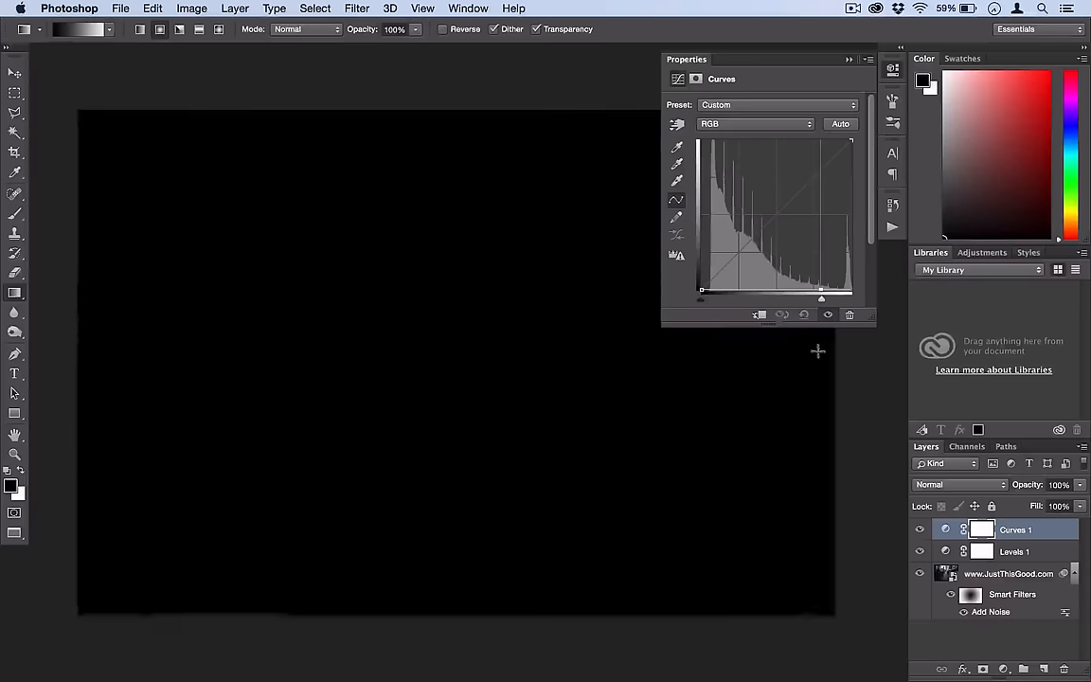
drag(820, 293, 821, 261)
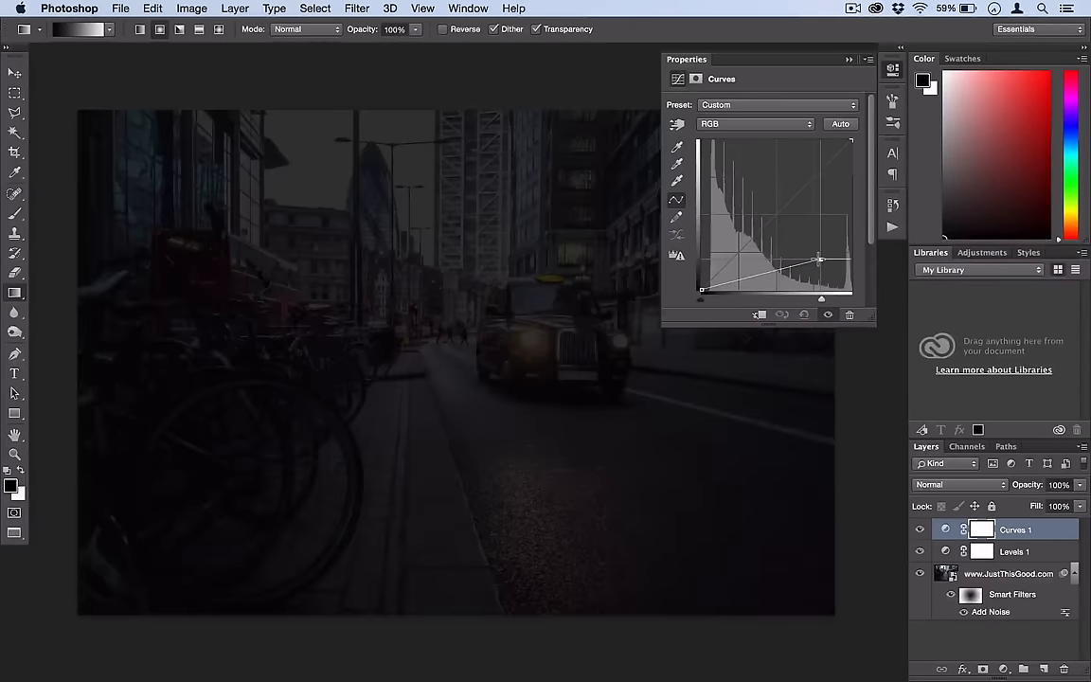
drag(820, 260, 706, 289)
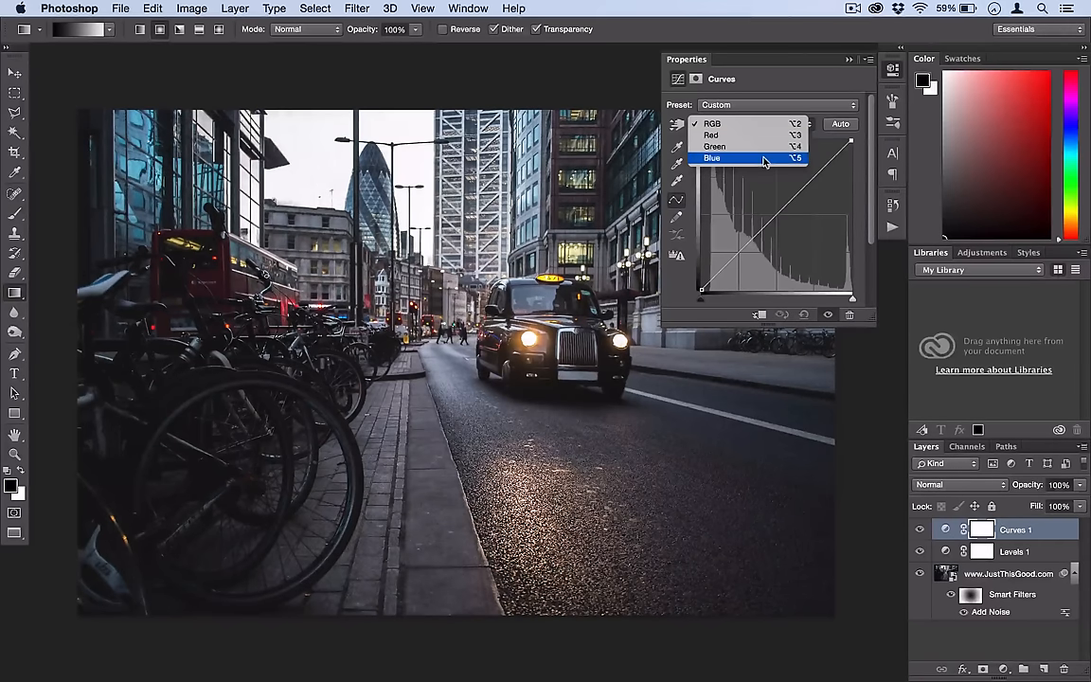
- Pull down the highlights on the Blue channel curve
click(711, 124)
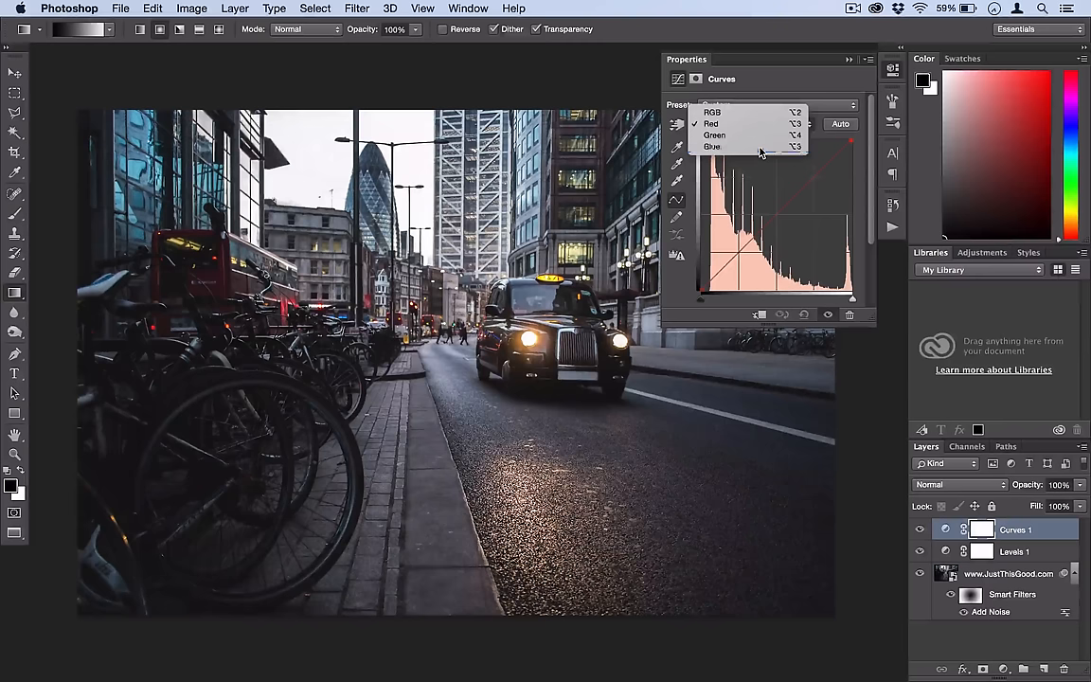
click(711, 147)
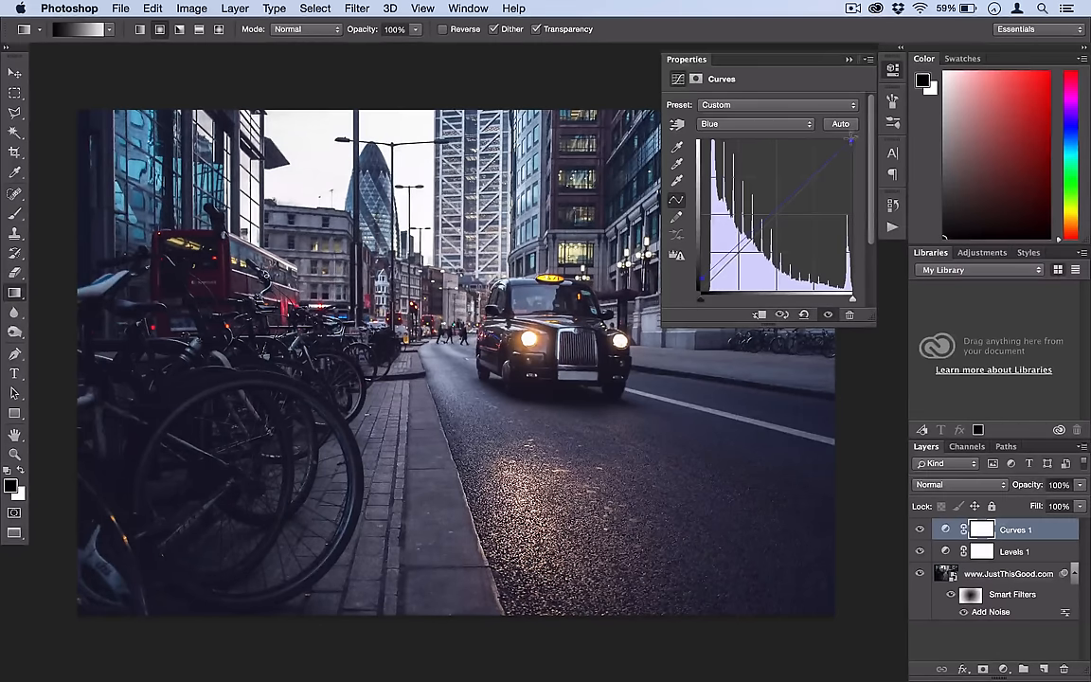
drag(850, 140, 847, 157)
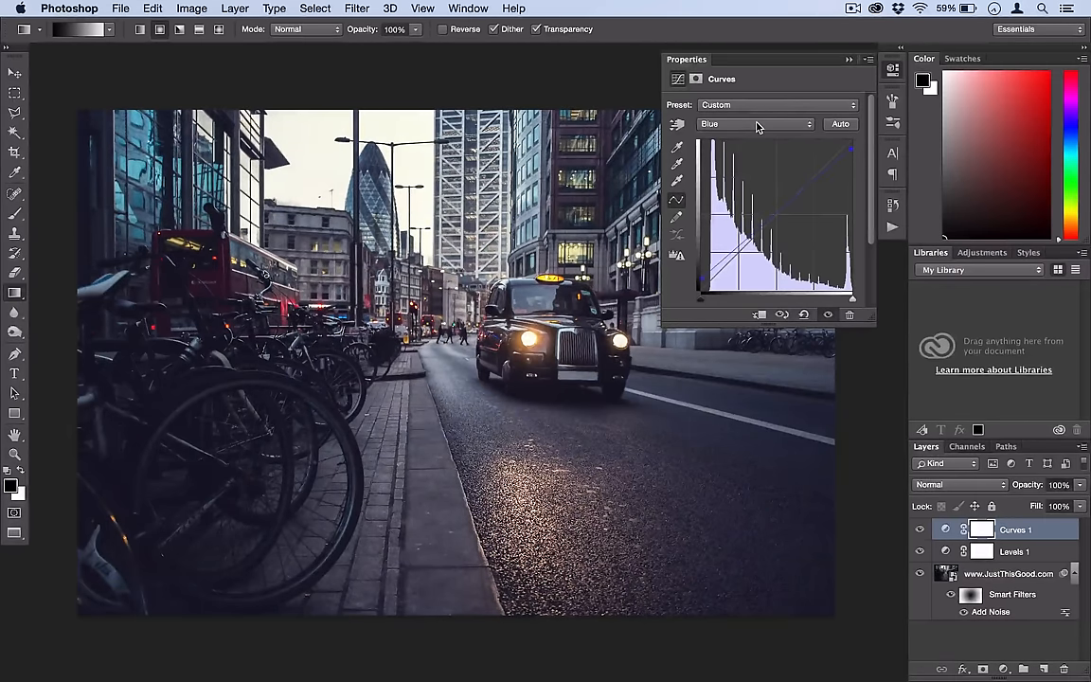
- Visit the Red channel, then shape the RGB curve for gentle contrast
click(755, 124)
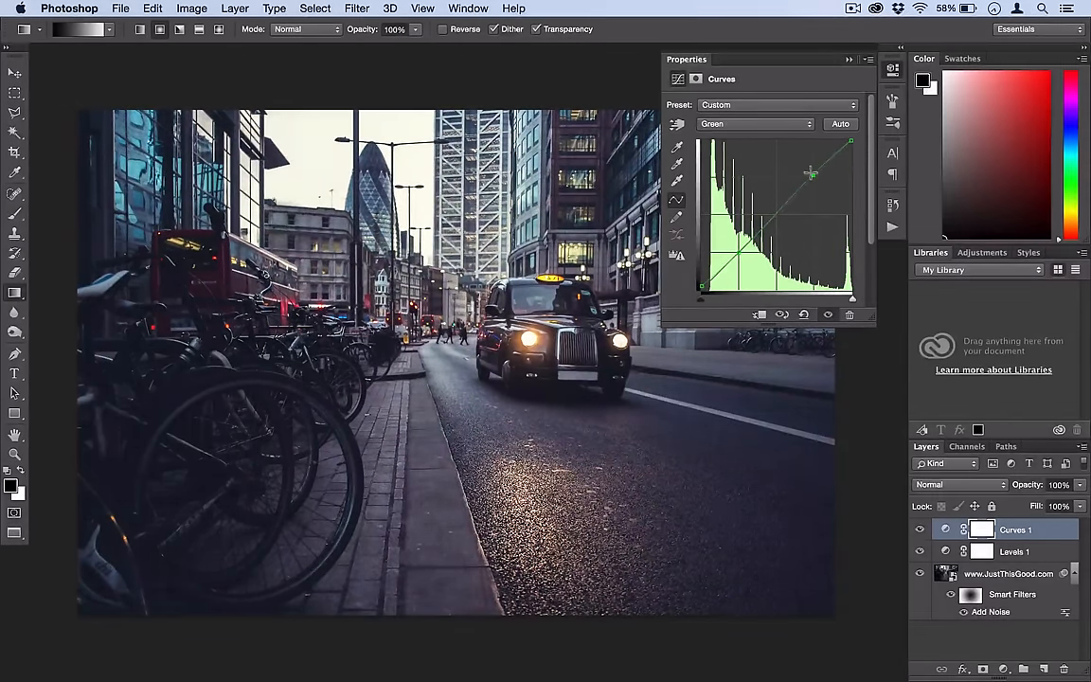
click(755, 124)
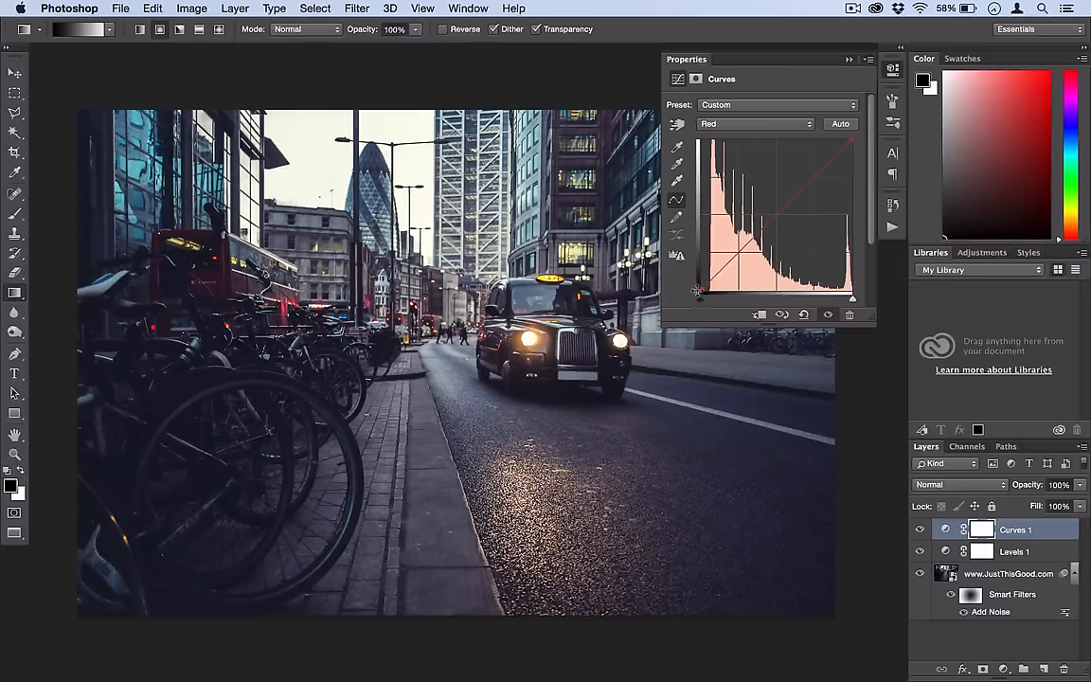
click(755, 124)
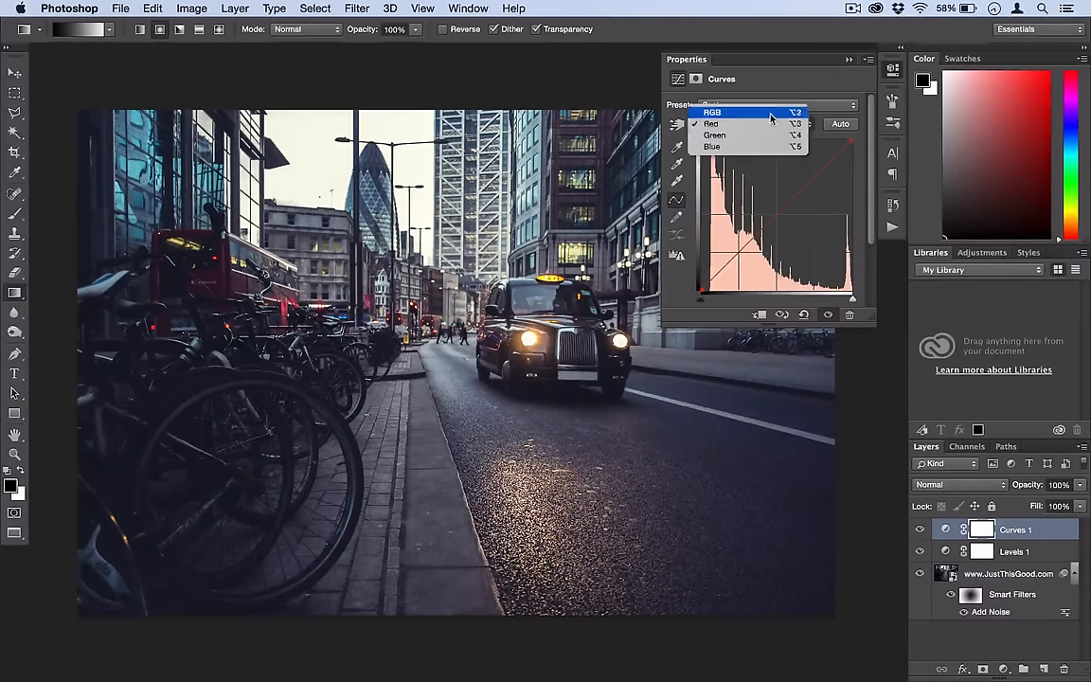
click(712, 112)
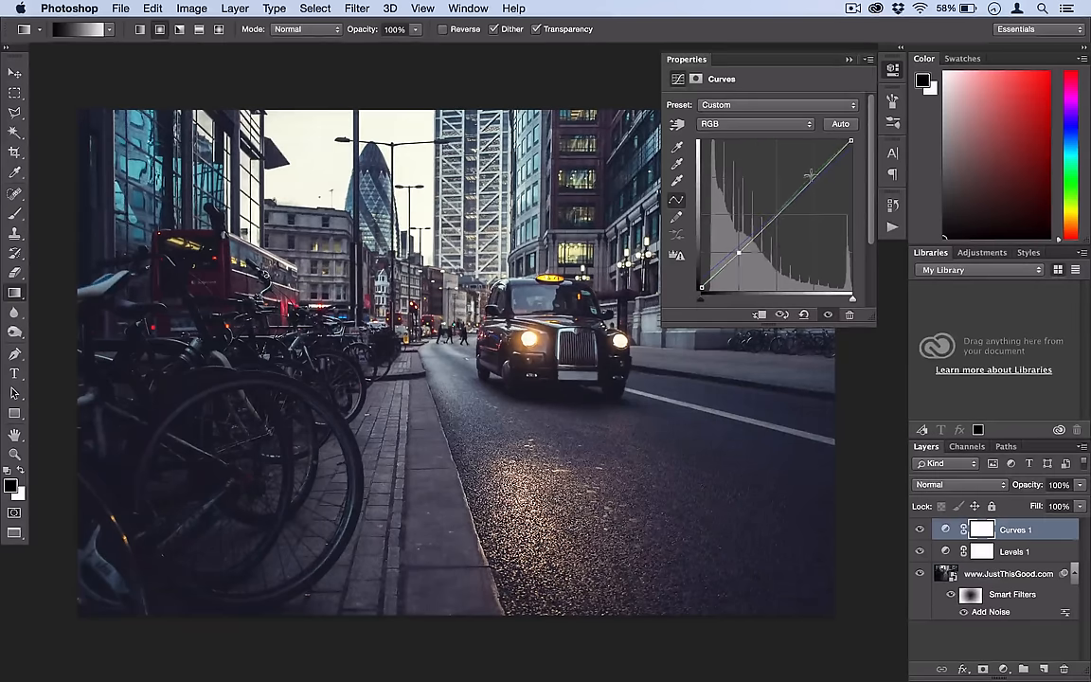
drag(810, 175, 812, 173)
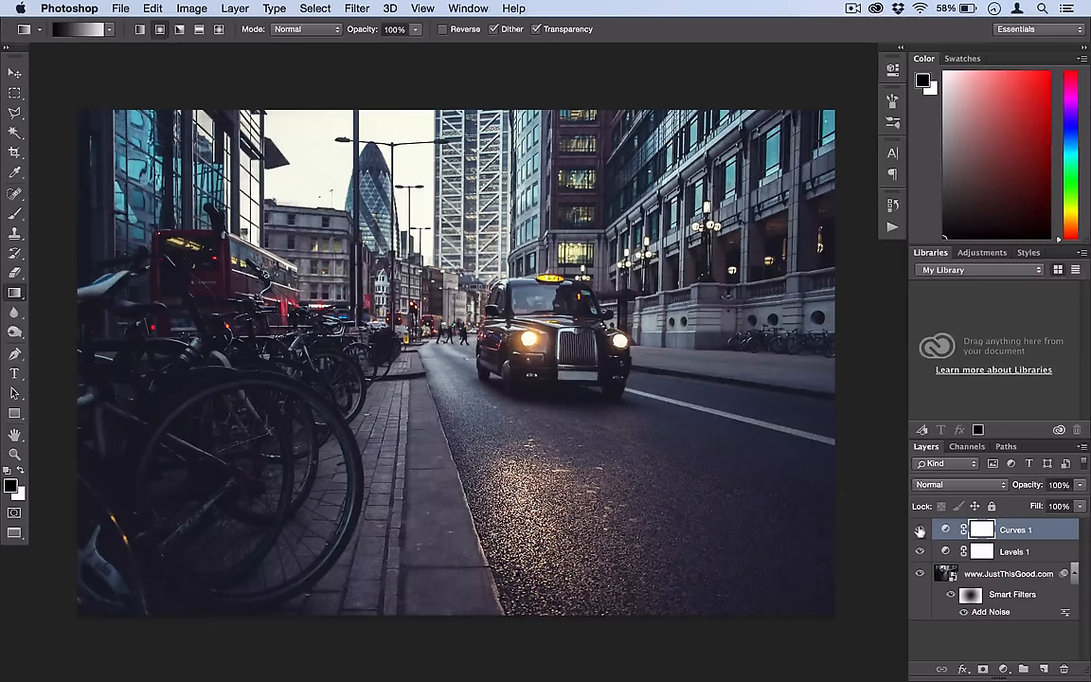
- Toggle Curves 1 visibility twice to compare before and after
click(918, 530)
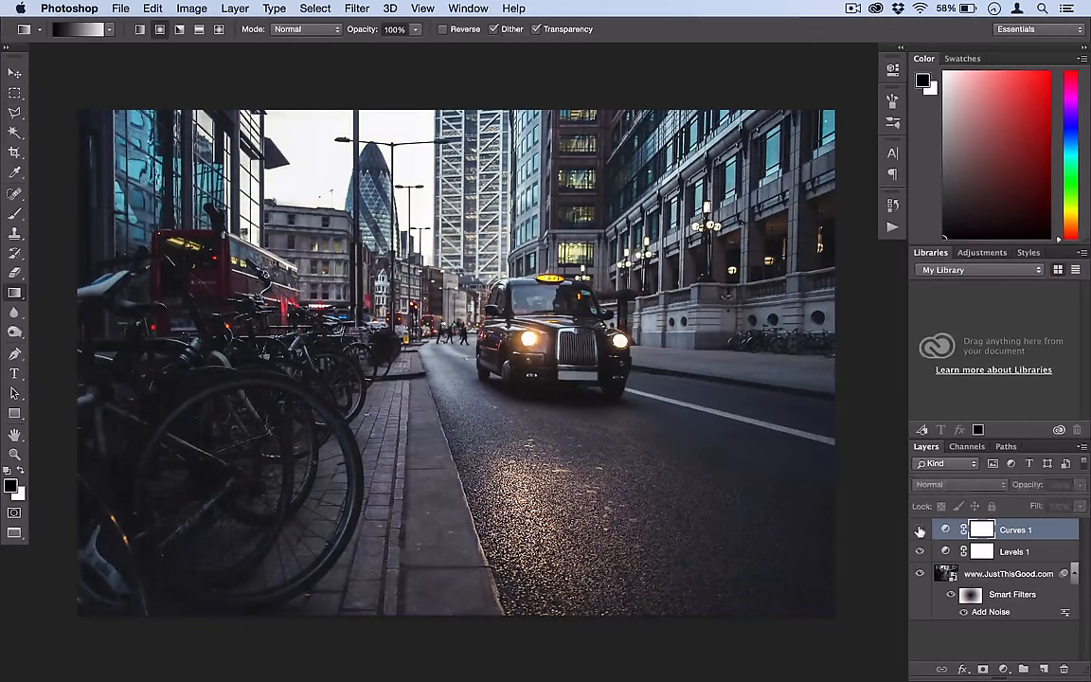
click(918, 530)
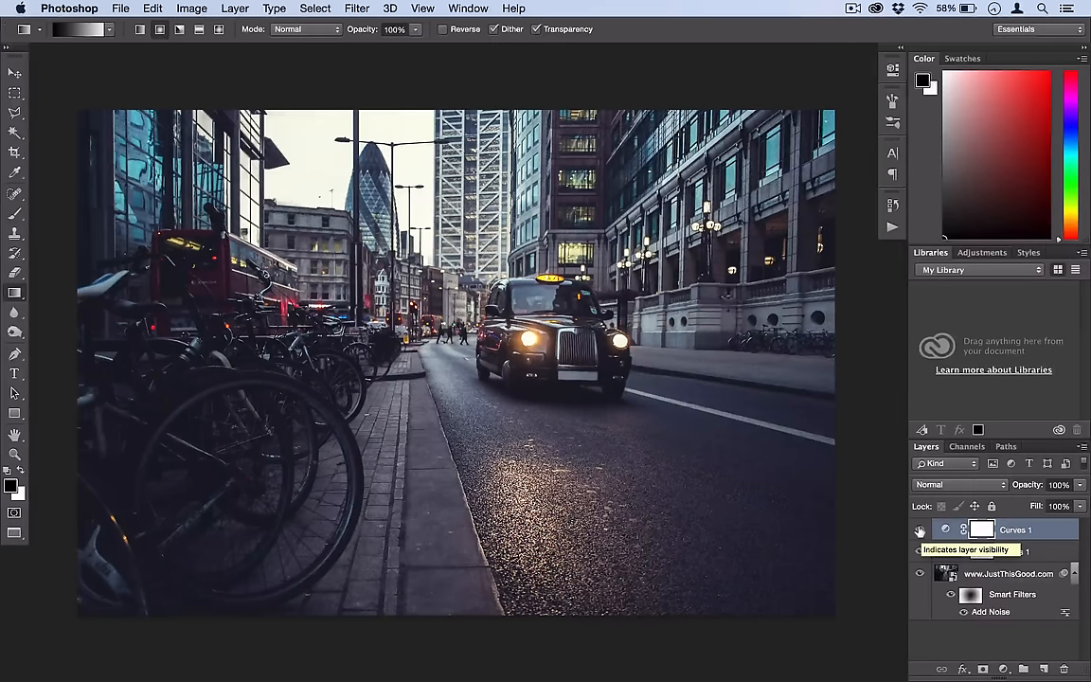
click(919, 529)
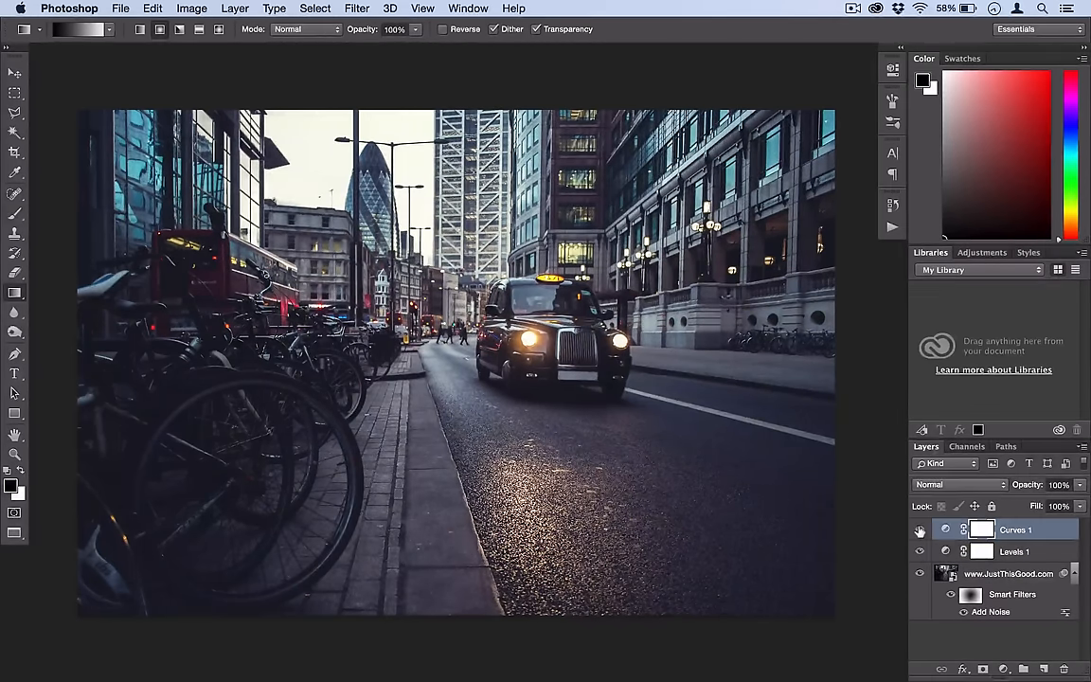
click(919, 530)
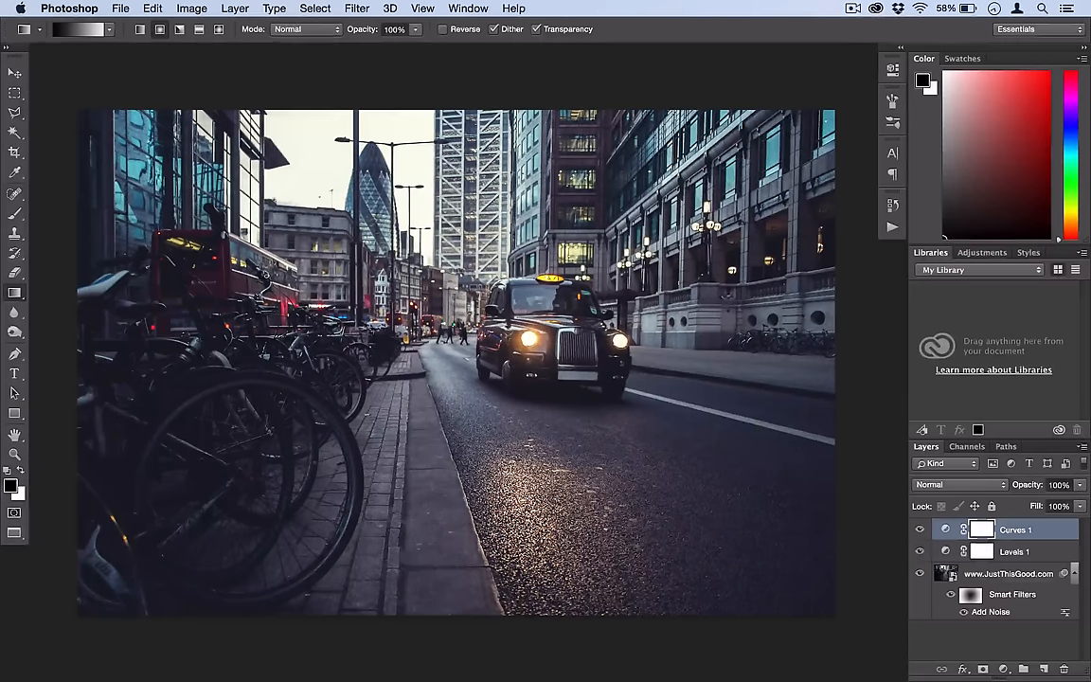
- Add a Brightness/Contrast 1 adjustment layer and raise contrast to 16
click(234, 8)
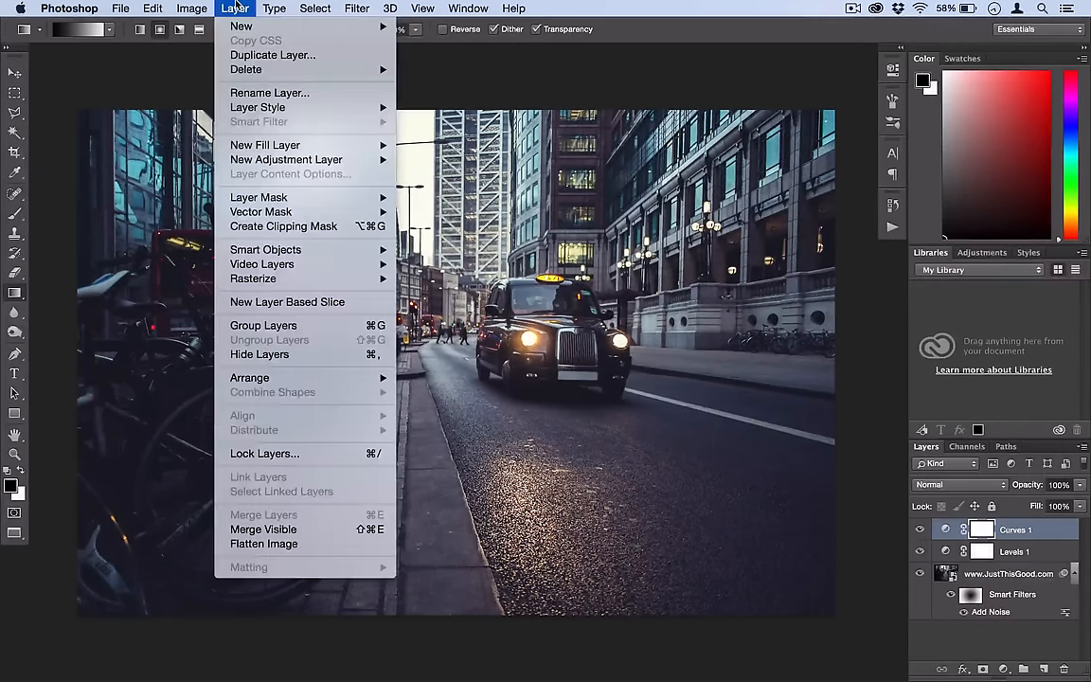
mouse_move(286, 159)
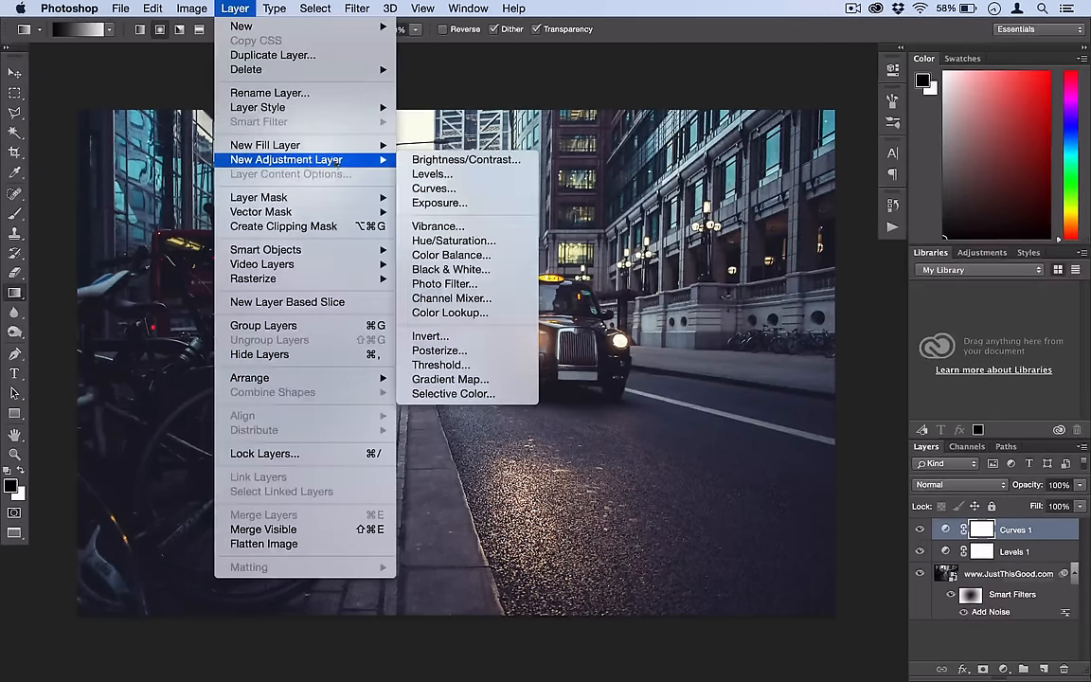
click(466, 159)
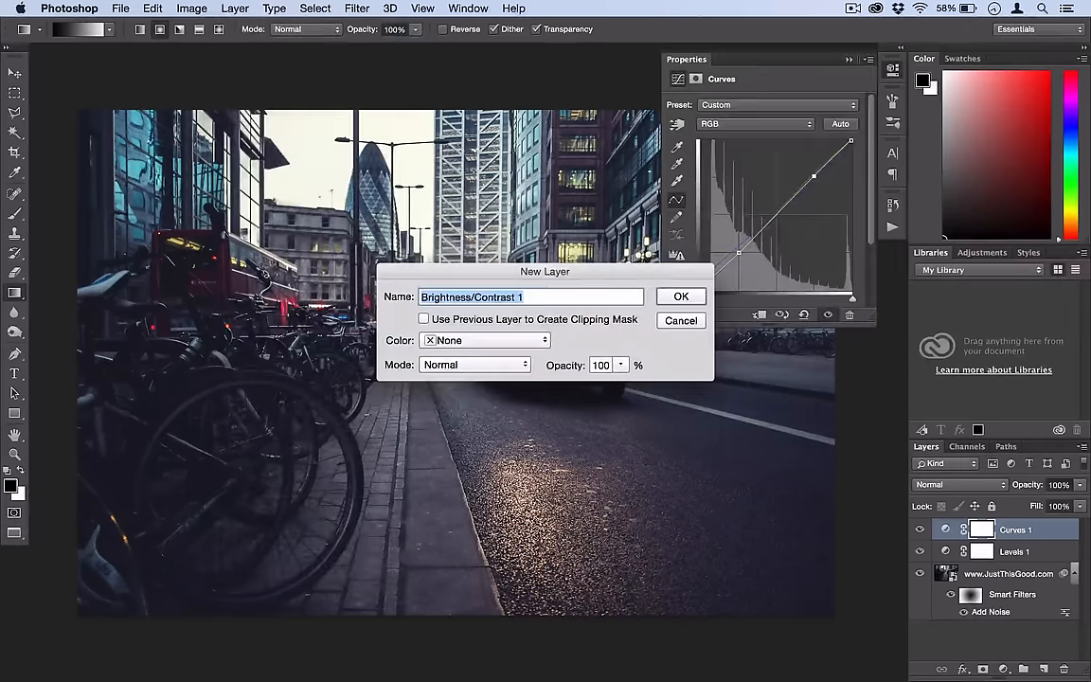
click(680, 296)
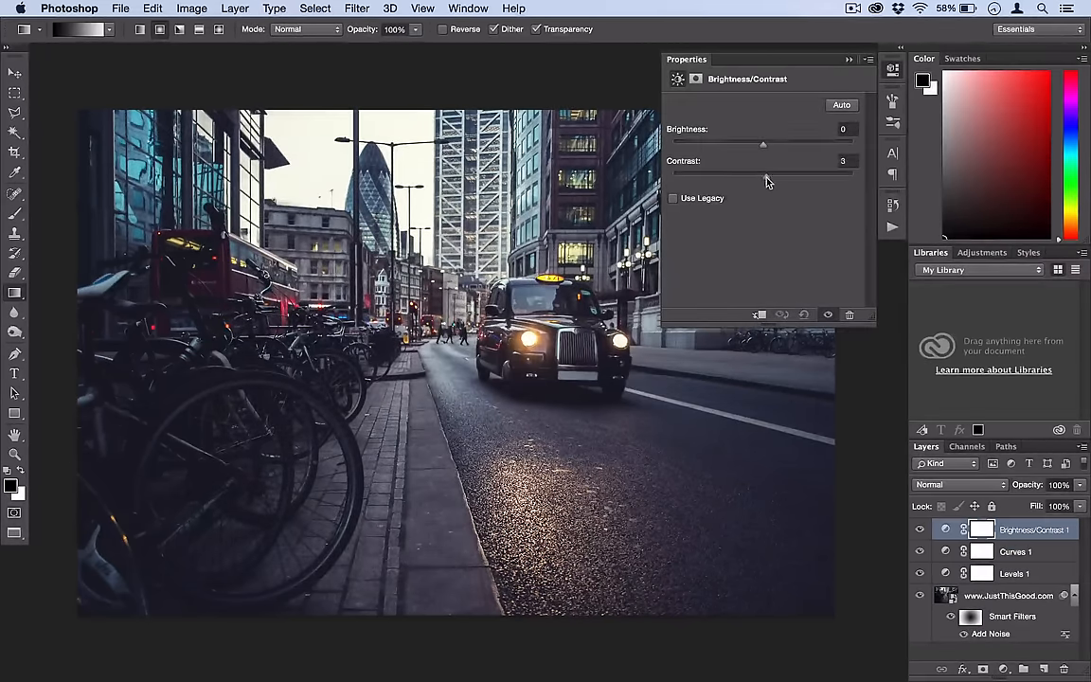
drag(763, 173, 774, 174)
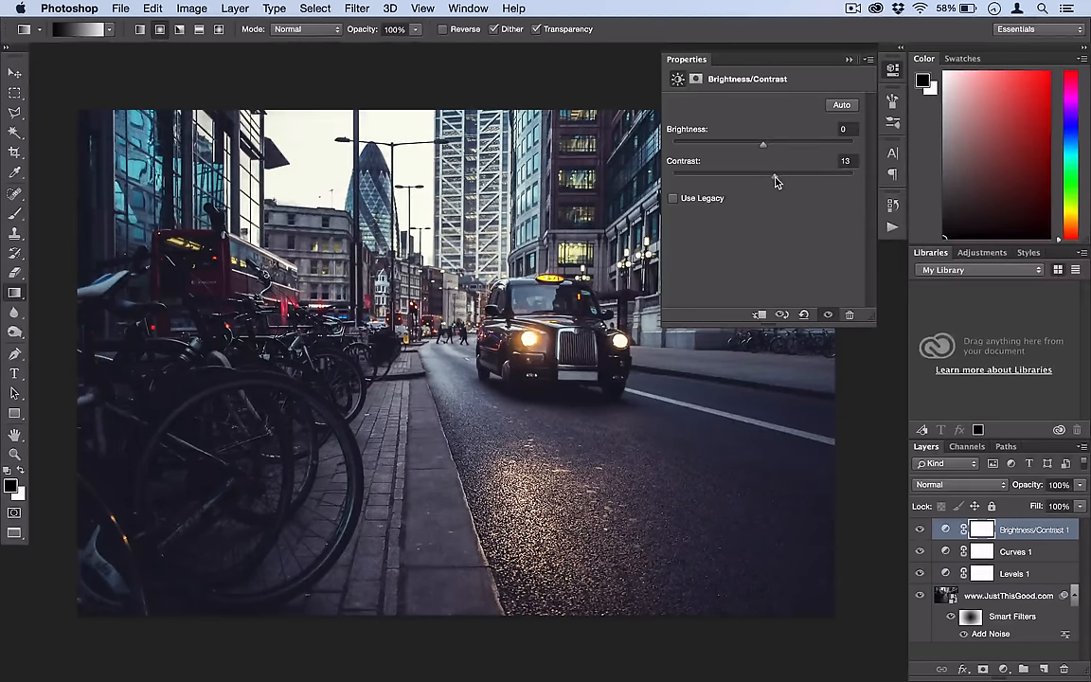
drag(776, 177, 791, 176)
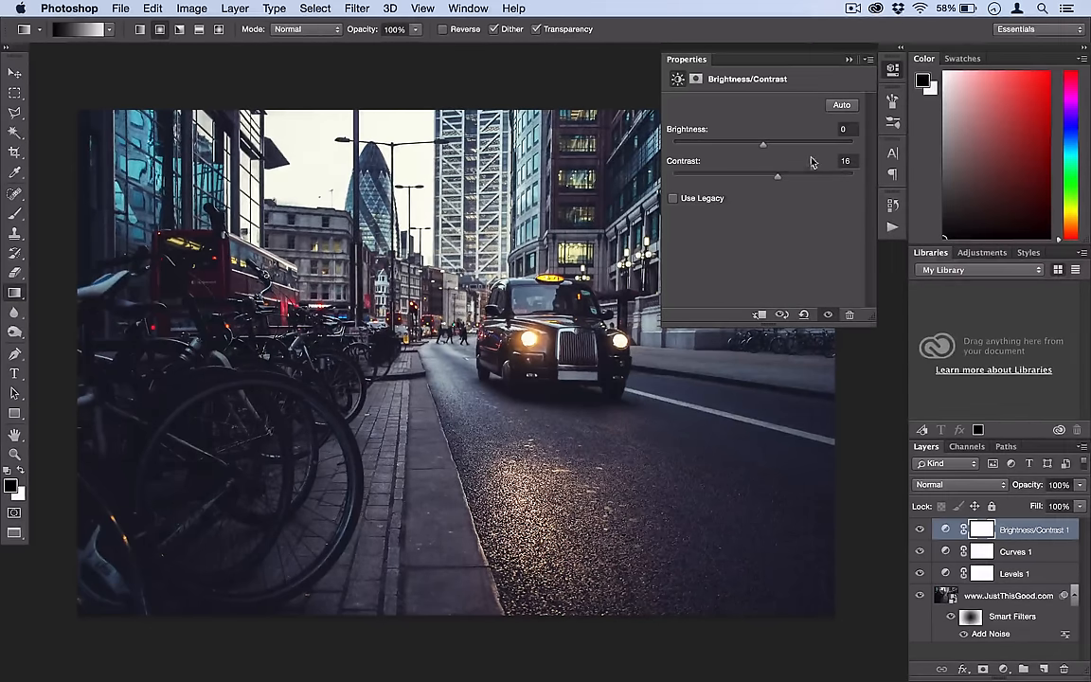
drag(777, 177, 780, 177)
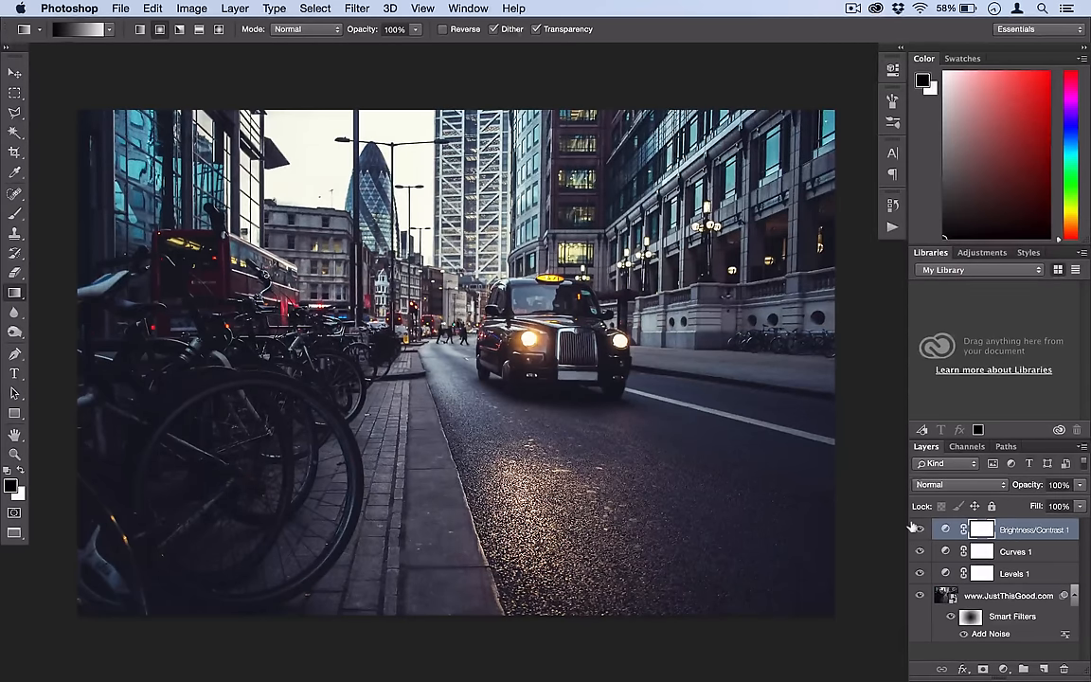
click(917, 529)
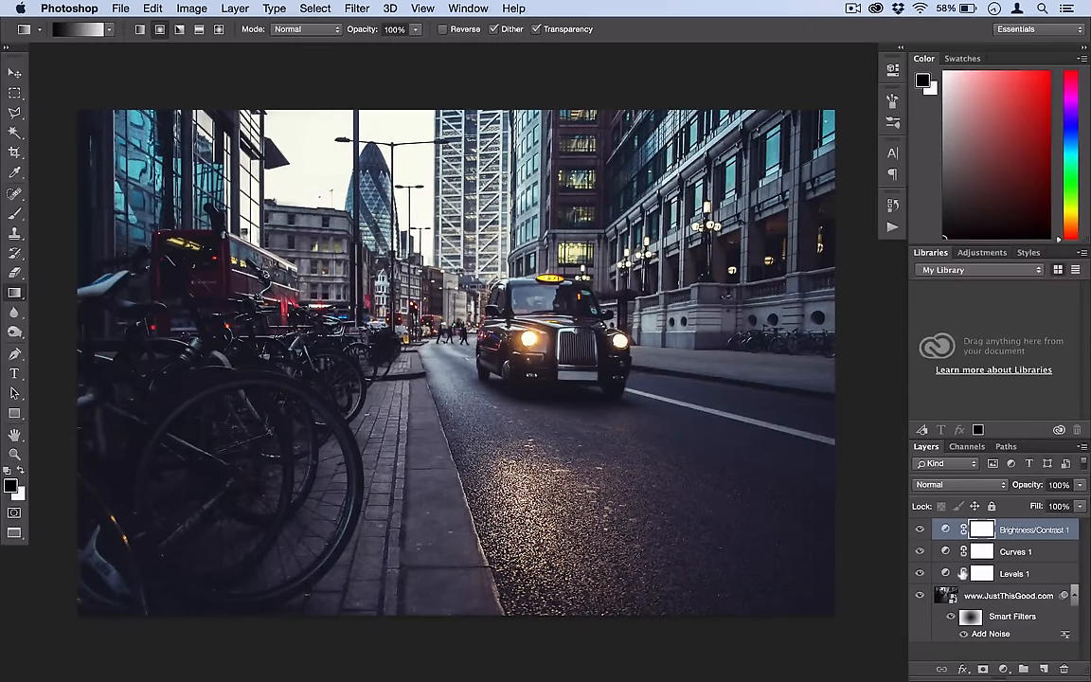
click(920, 594)
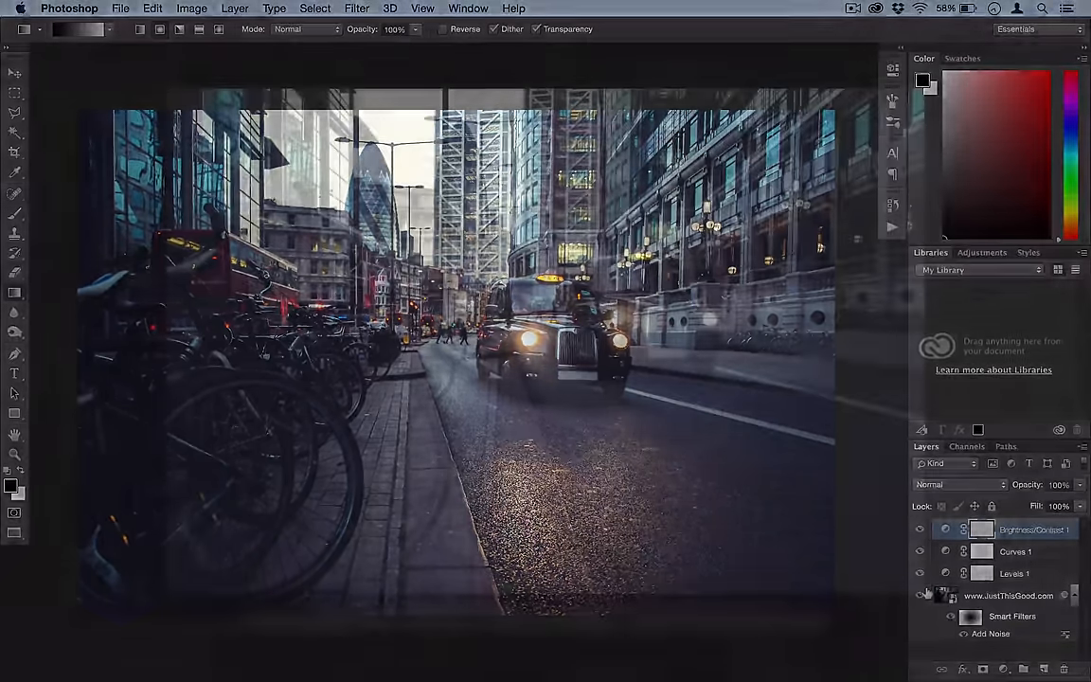